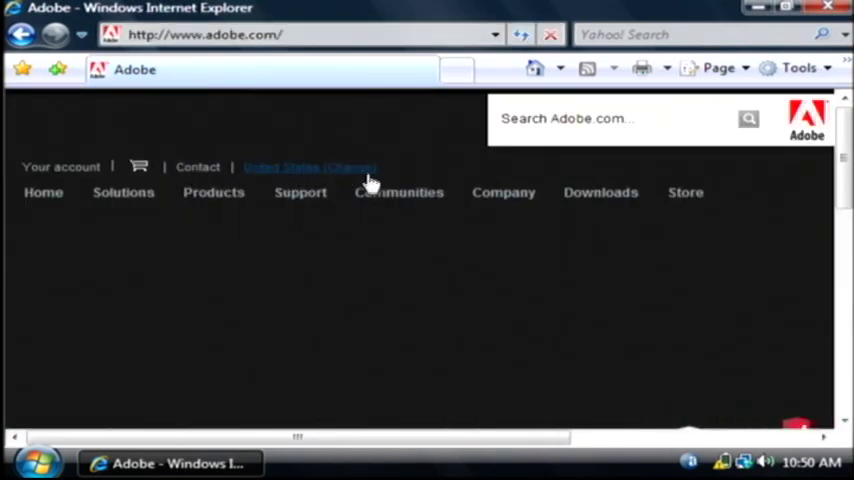
Navigate from adobe.com's Downloads menu to the Shockwave Player download page
click(600, 192)
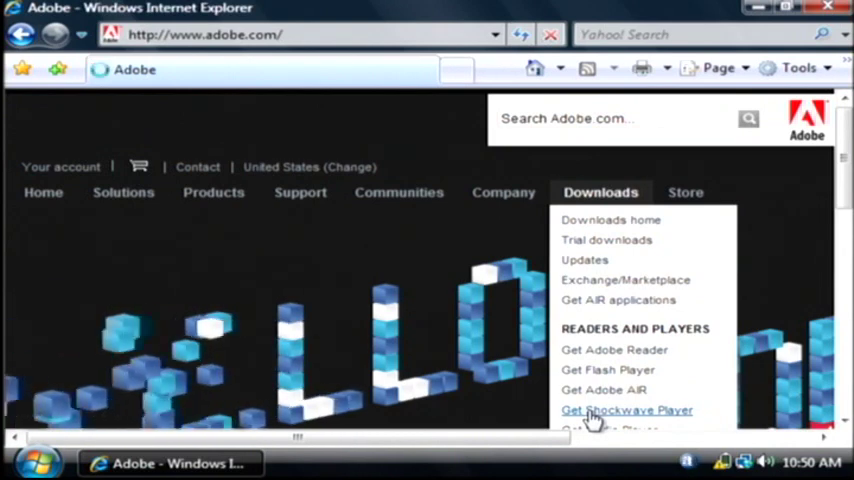
click(628, 408)
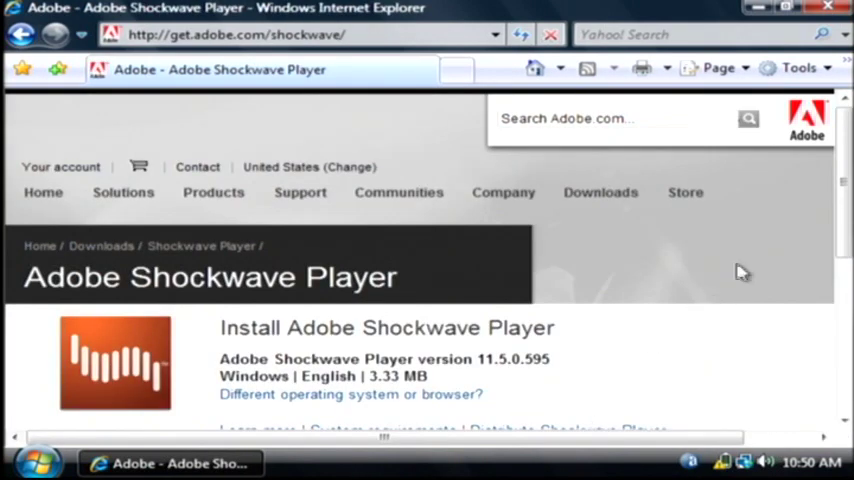
scroll(down, 3)
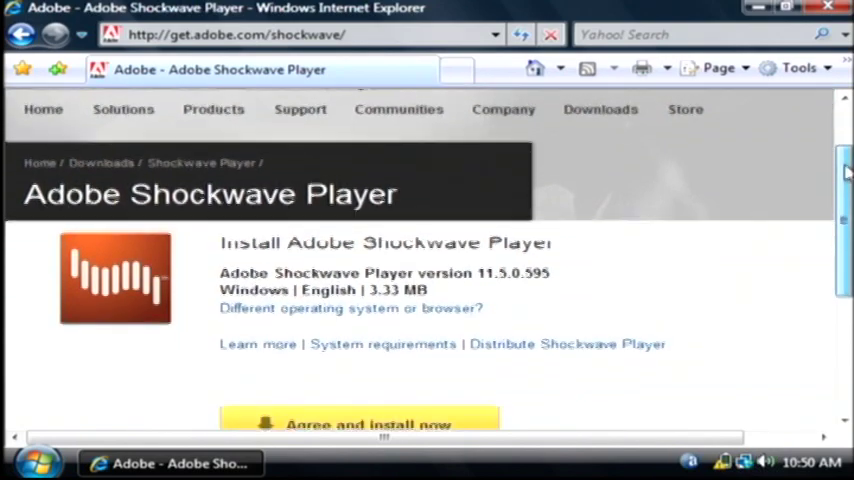
scroll(down, 3)
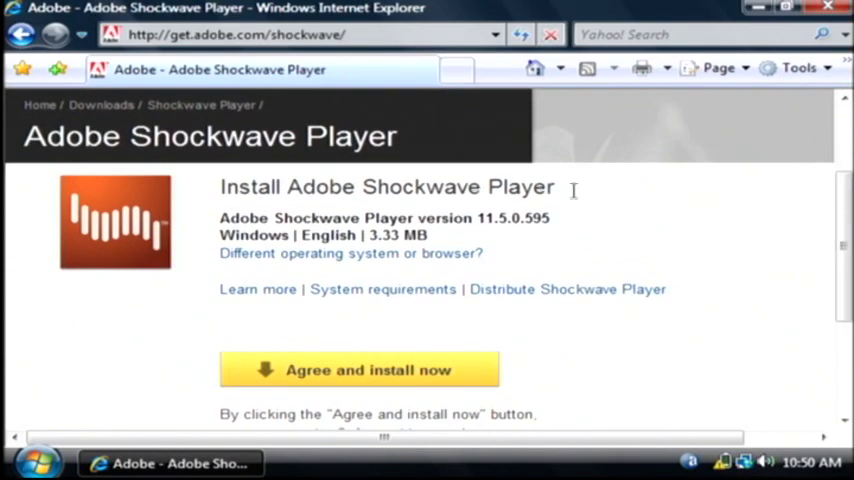
double_click(400, 236)
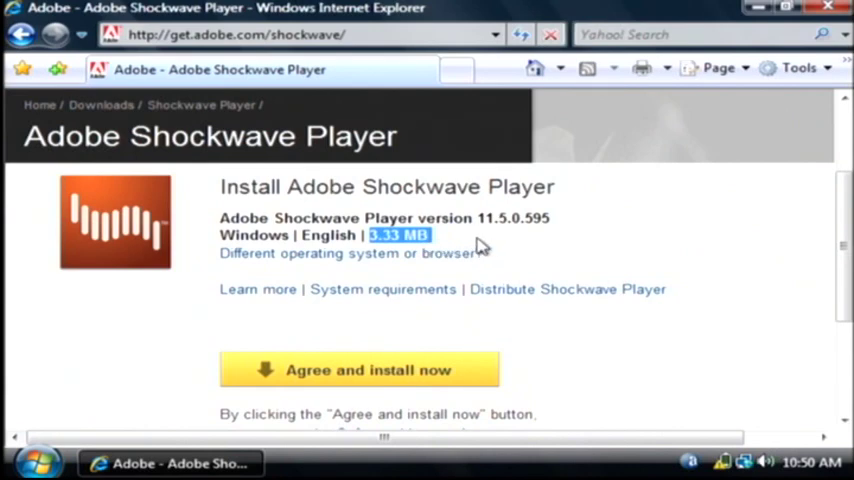
mouse_move(432, 244)
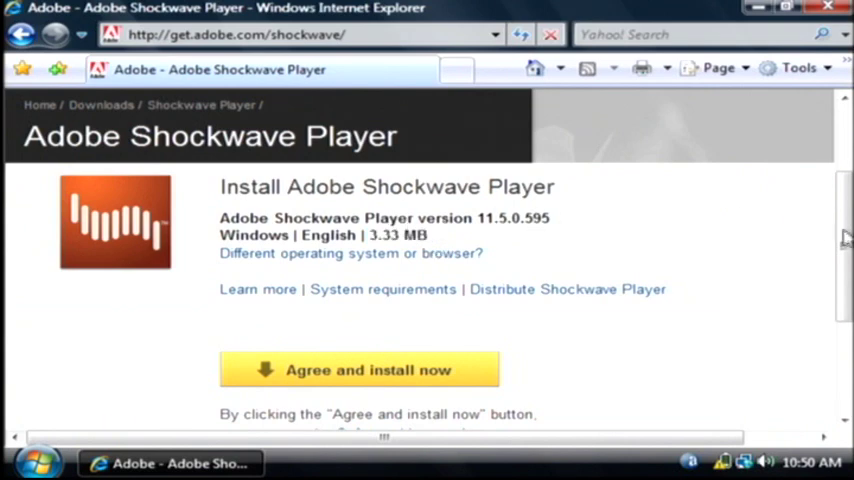
scroll(down, 3)
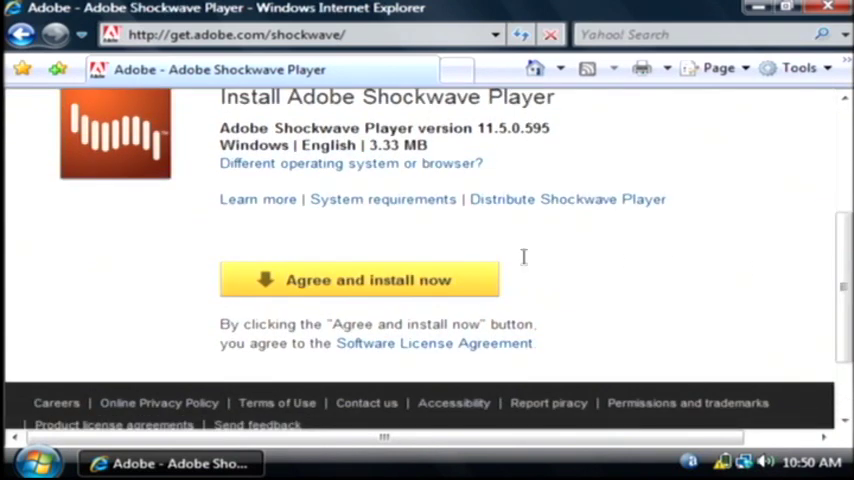
Agree to the terms, grant UAC permission and approve installing the Shockwave Player 11.5 add-on
click(360, 280)
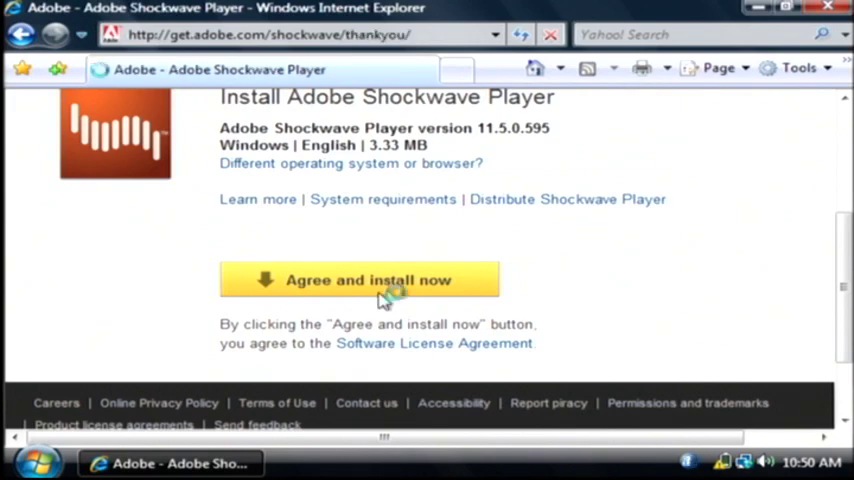
click(360, 280)
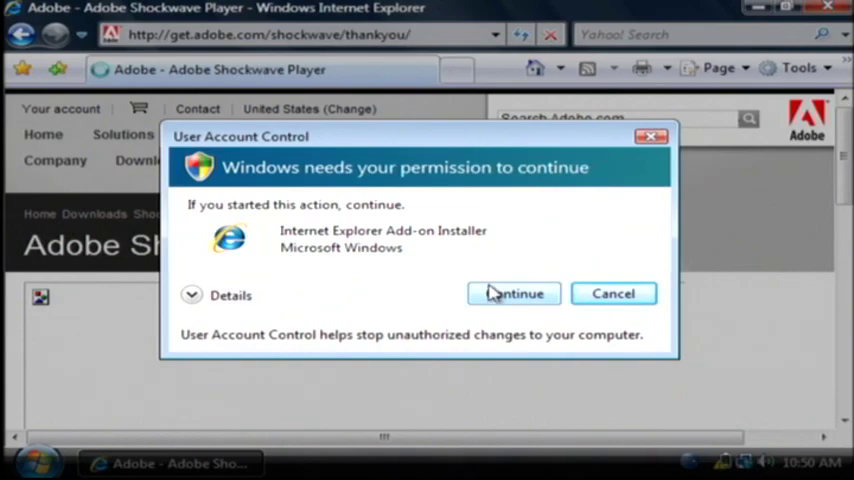
click(514, 292)
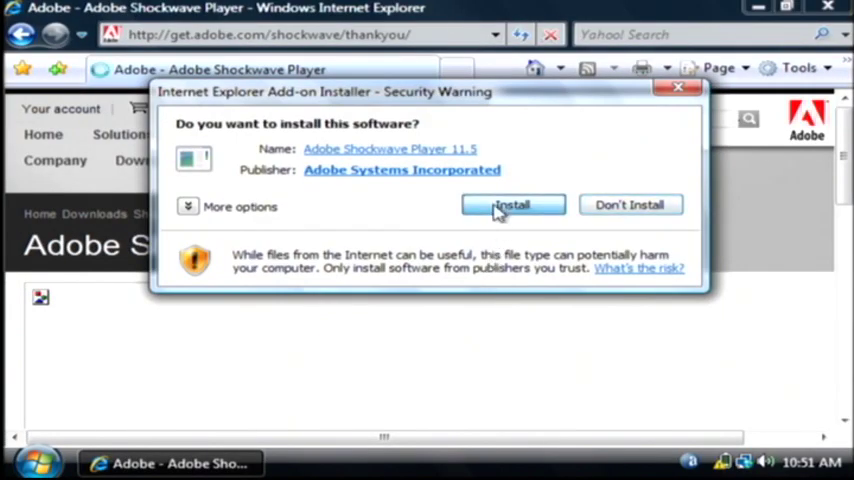
click(512, 204)
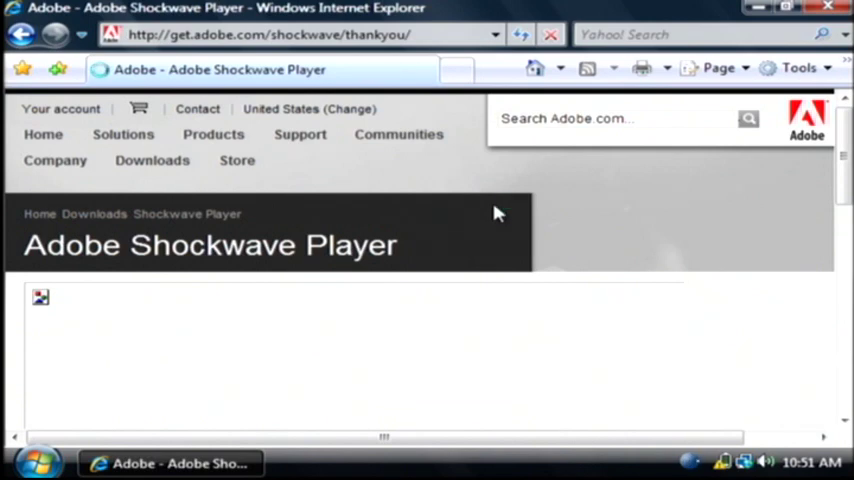
Let the Shockwave installer launch and reach its optional Google Toolbar offer
click(504, 192)
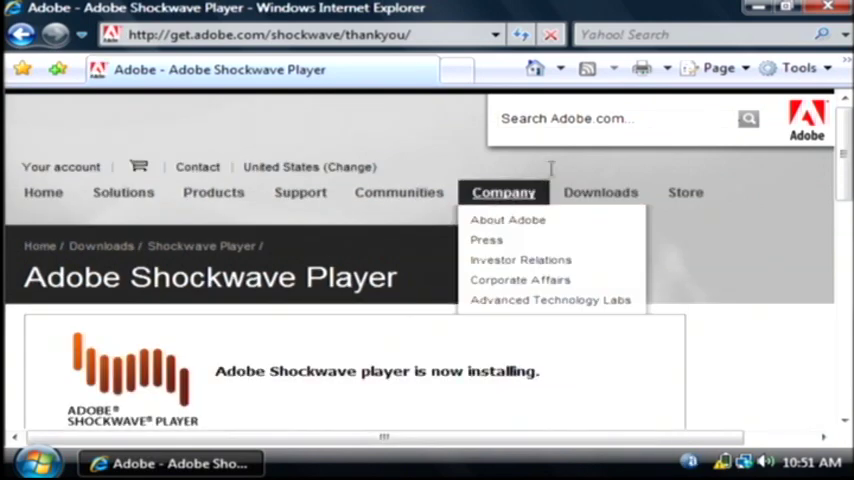
scroll(down, 3)
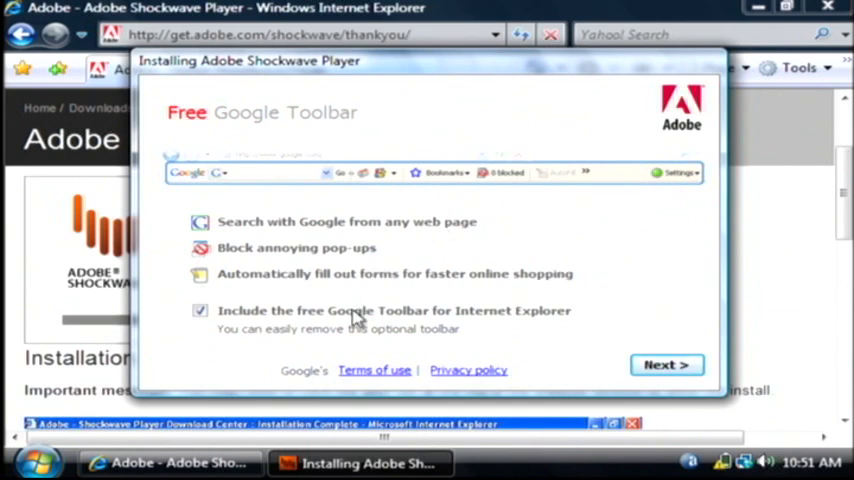
mouse_move(188, 332)
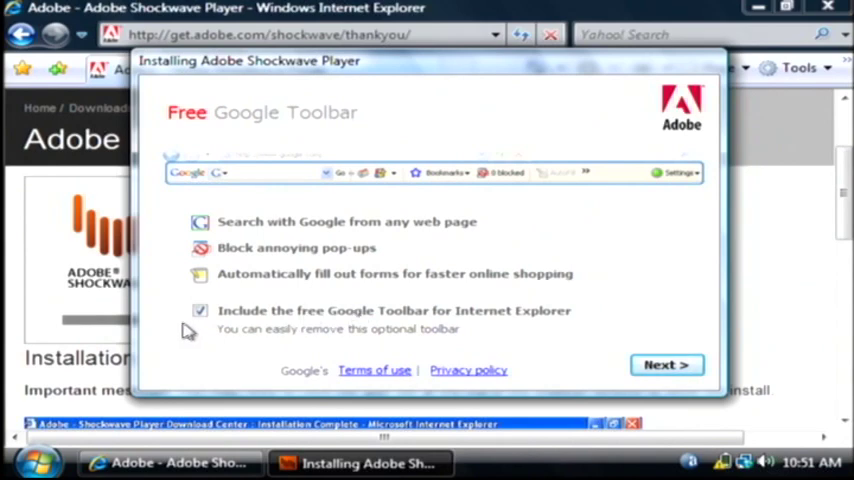
Continue past the Google Toolbar offer and allow the Adobe program to run, reaching Installation Complete
click(200, 310)
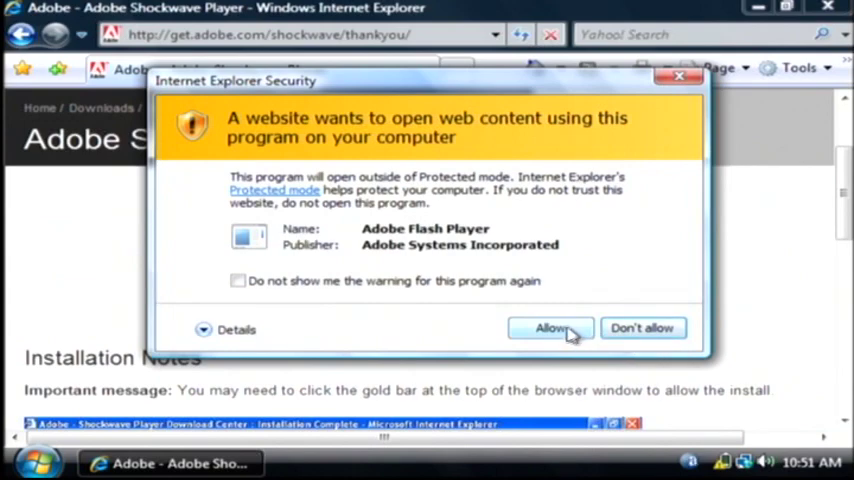
click(550, 328)
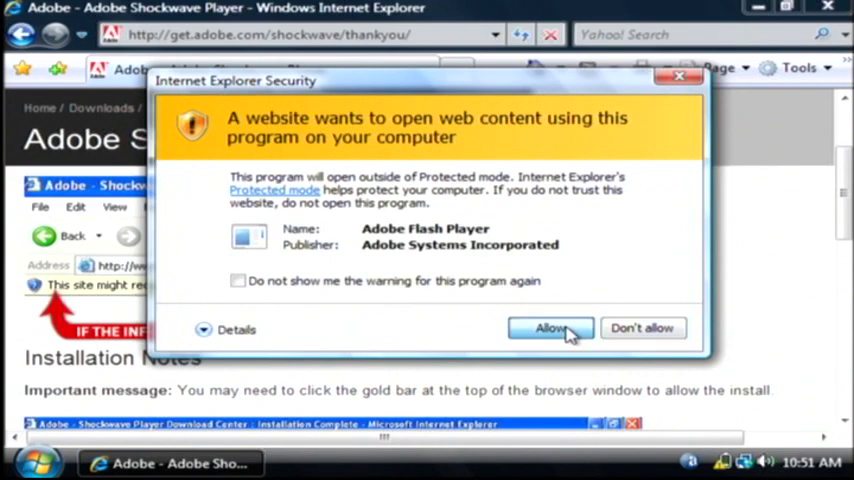
click(552, 328)
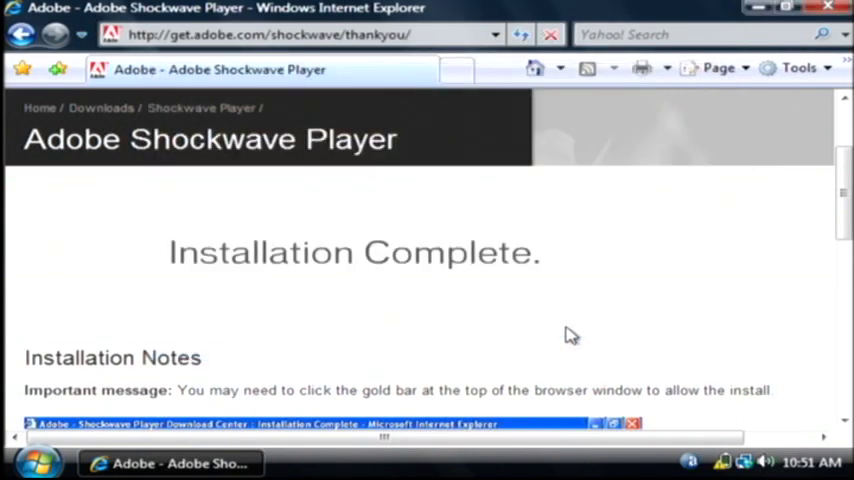